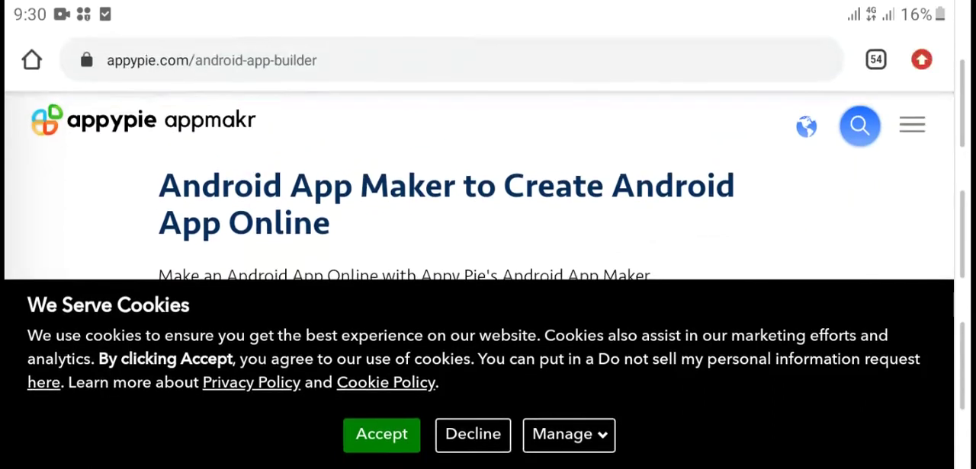
Step: Accept the cookie banner and scroll past the Get Started button to the feature cards
scroll(down, 3)
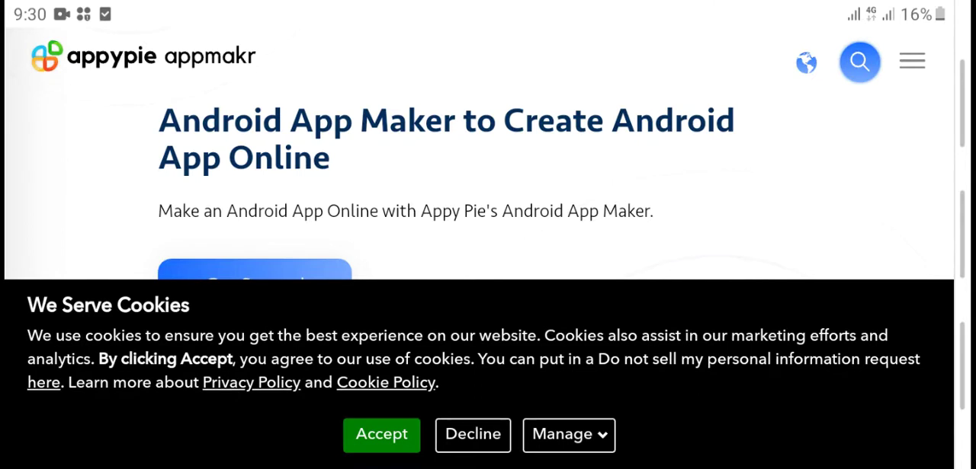
click(381, 434)
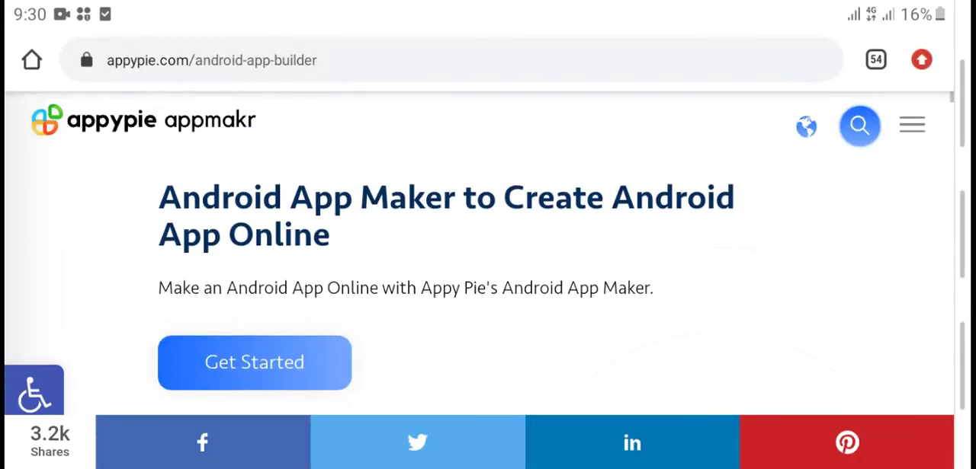
scroll(down, 3)
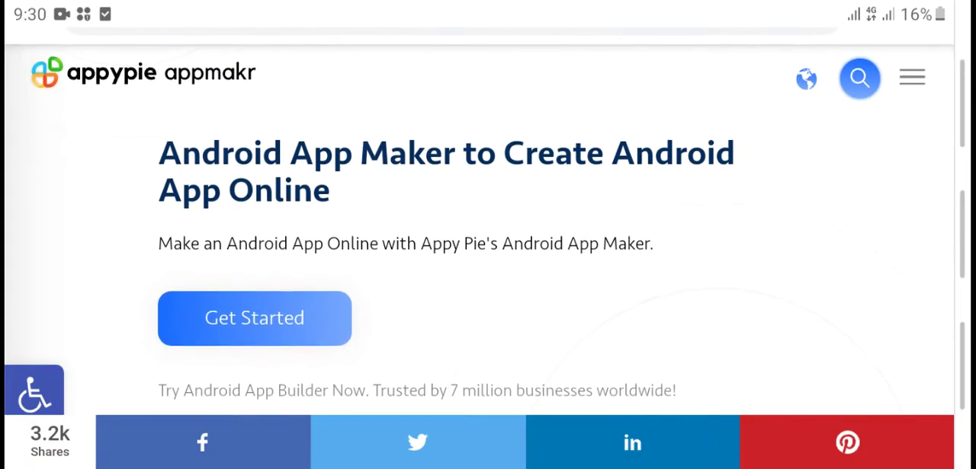
scroll(down, 3)
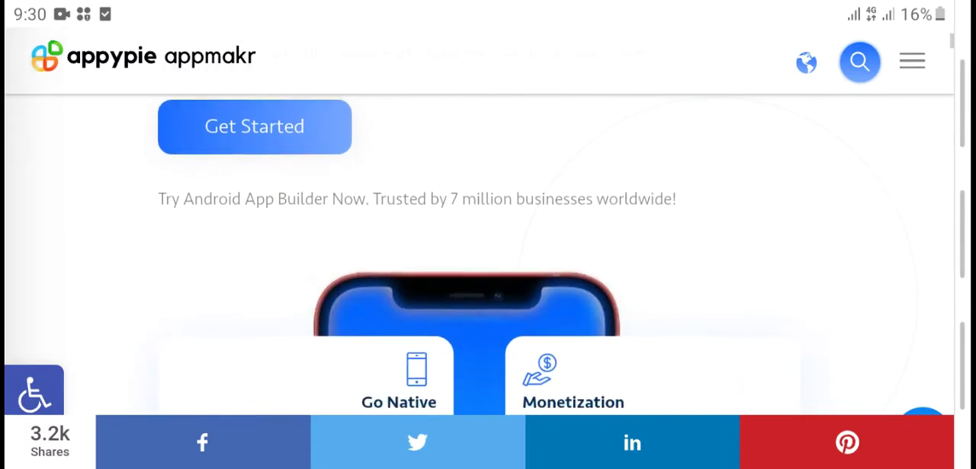
Step: Scroll through the Go Native and Monetization cards to the '3 Easy Steps' heading
scroll(down, 3)
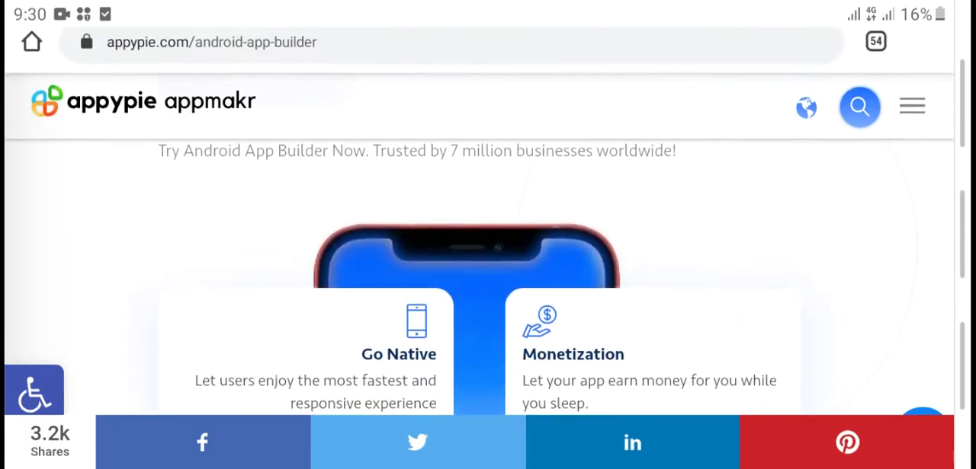
scroll(down, 3)
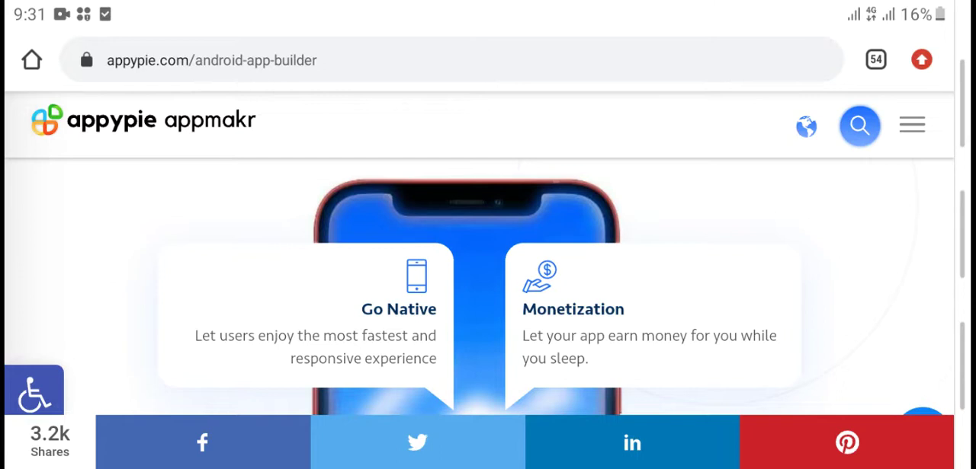
scroll(down, 3)
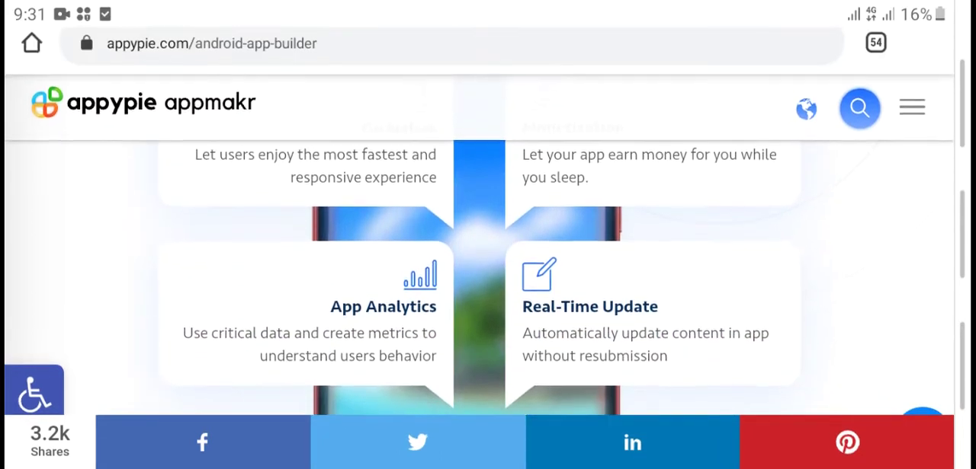
scroll(down, 3)
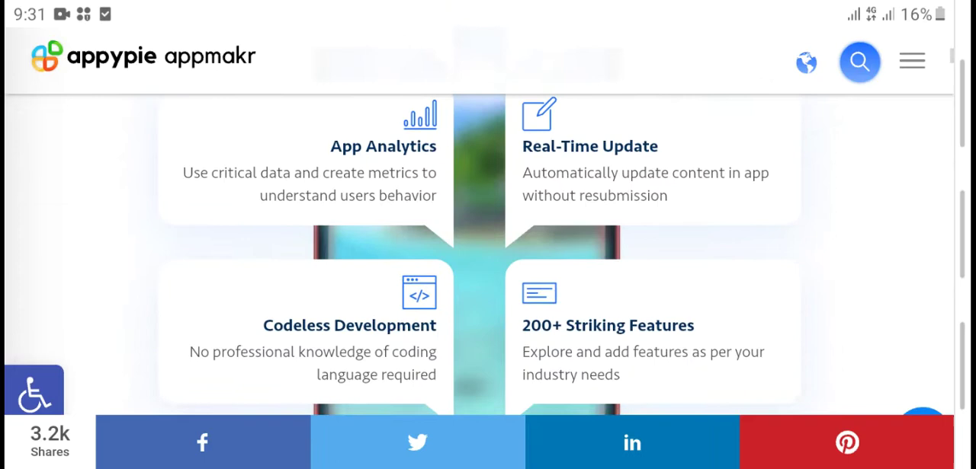
scroll(down, 3)
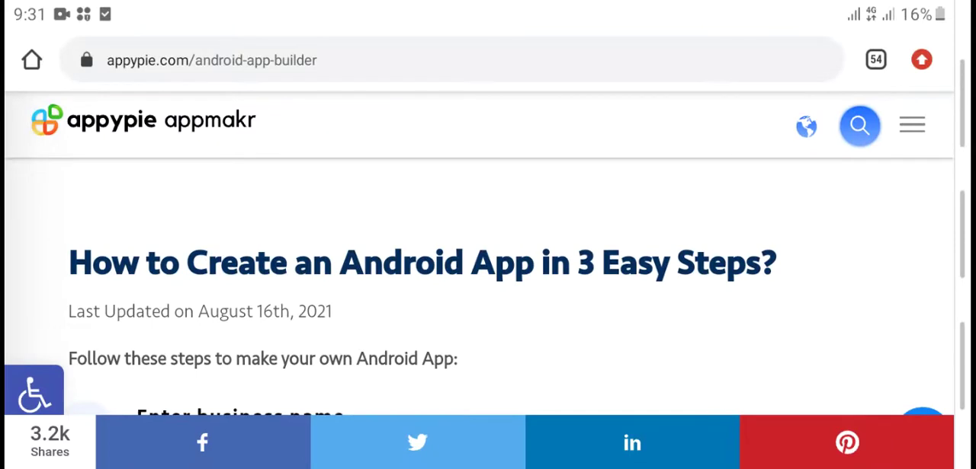
Step: Scroll past the steps, tutorial video and Make Your Own Android App button
scroll(down, 3)
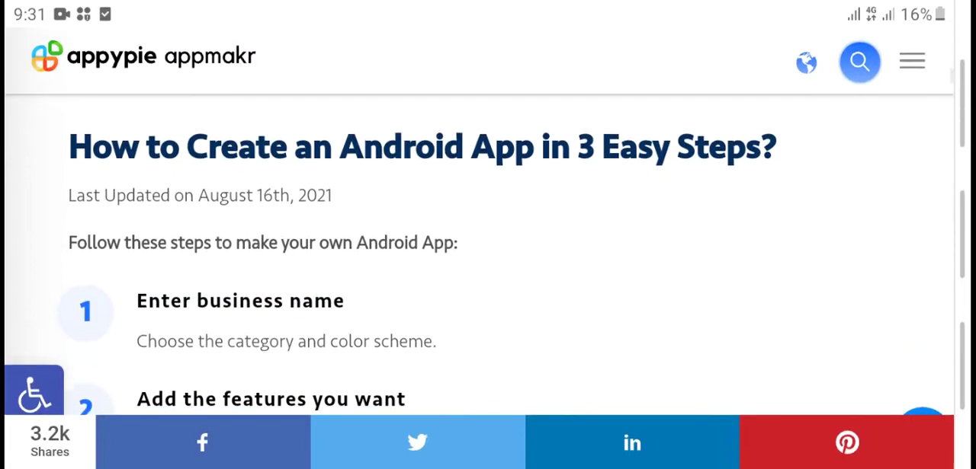
scroll(down, 3)
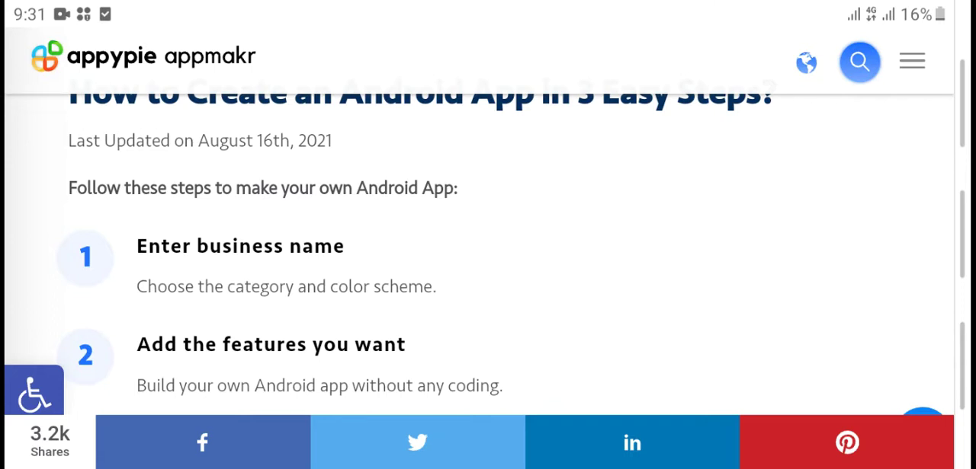
scroll(down, 3)
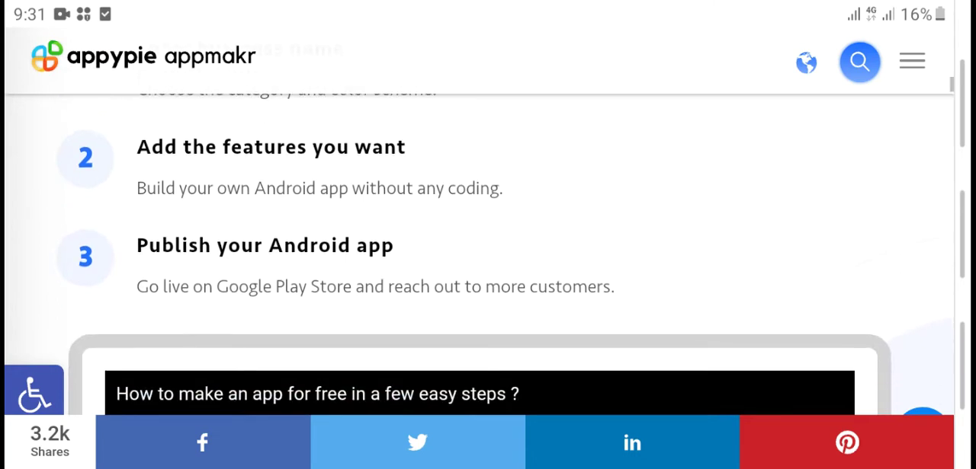
scroll(down, 3)
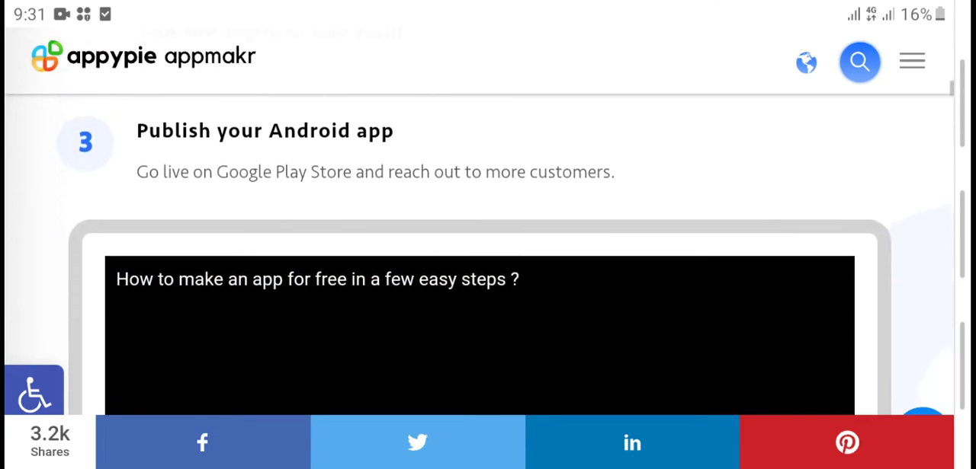
scroll(down, 3)
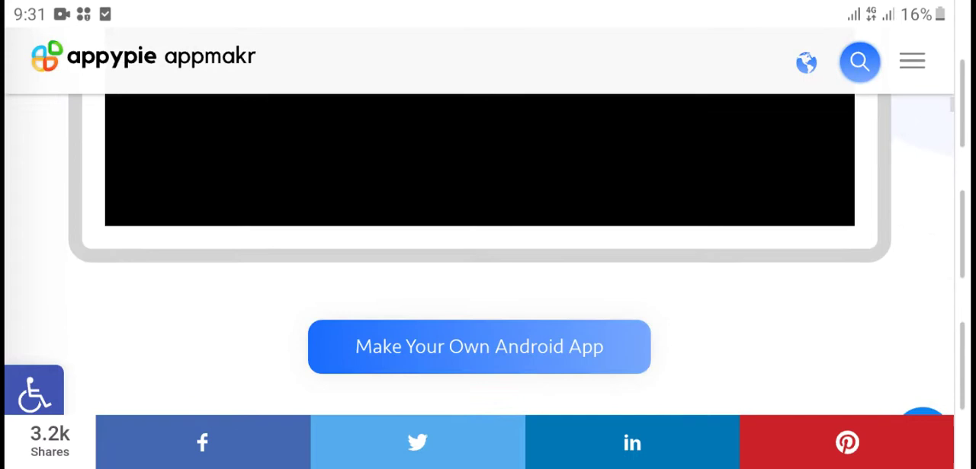
scroll(down, 3)
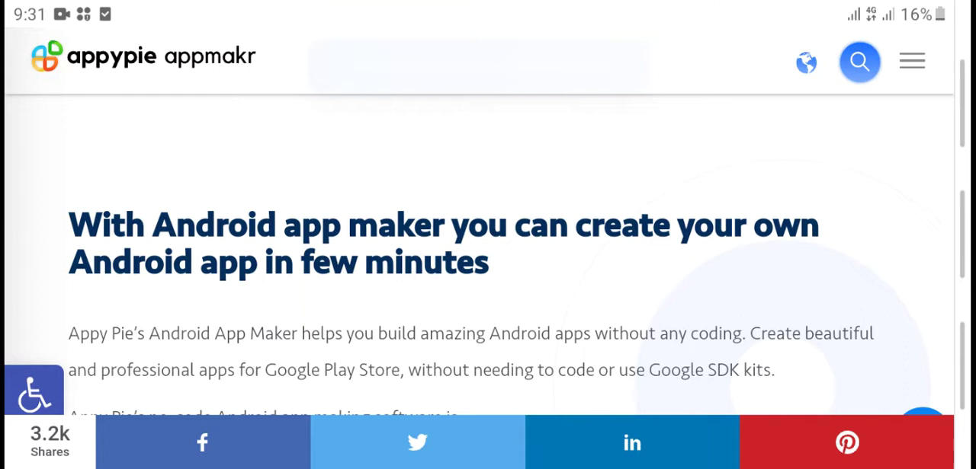
Step: Scroll further down the landing page, dismissing the low battery notification midway
scroll(down, 3)
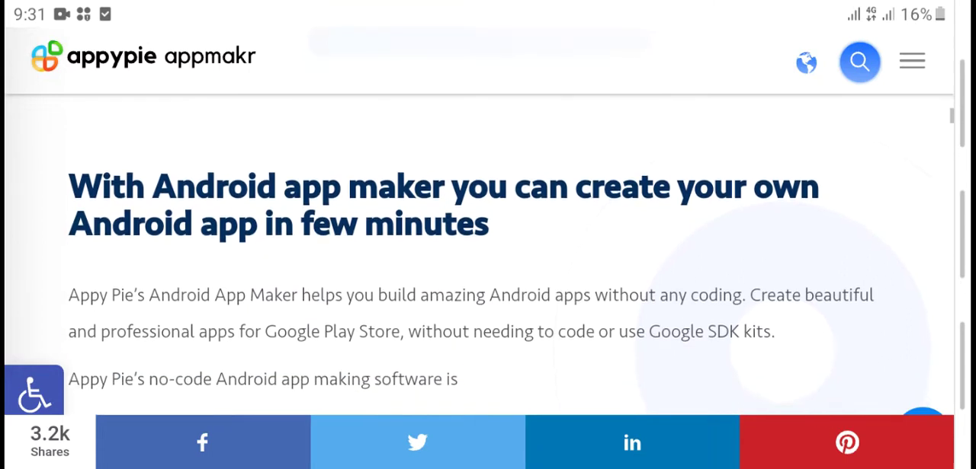
scroll(down, 3)
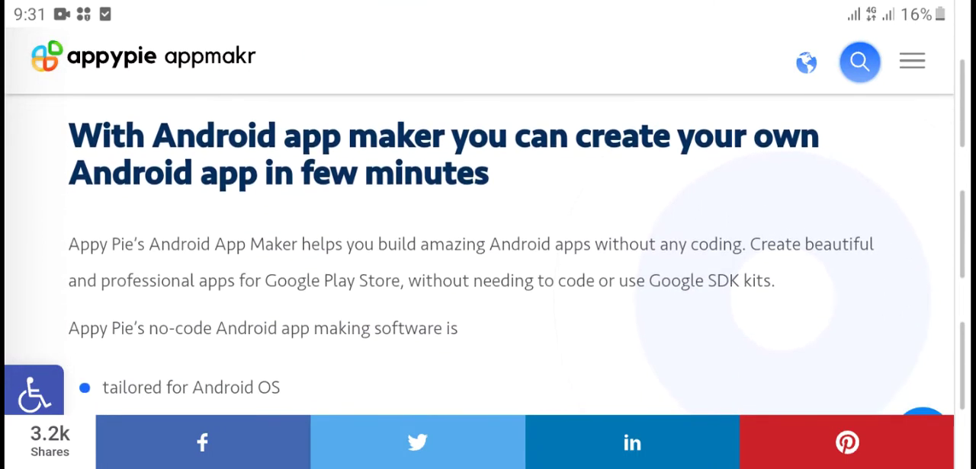
scroll(down, 3)
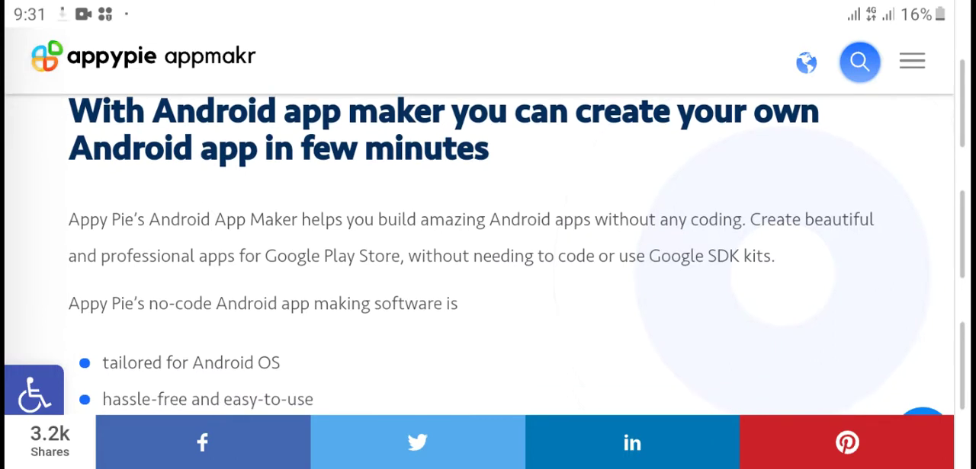
scroll(down, 3)
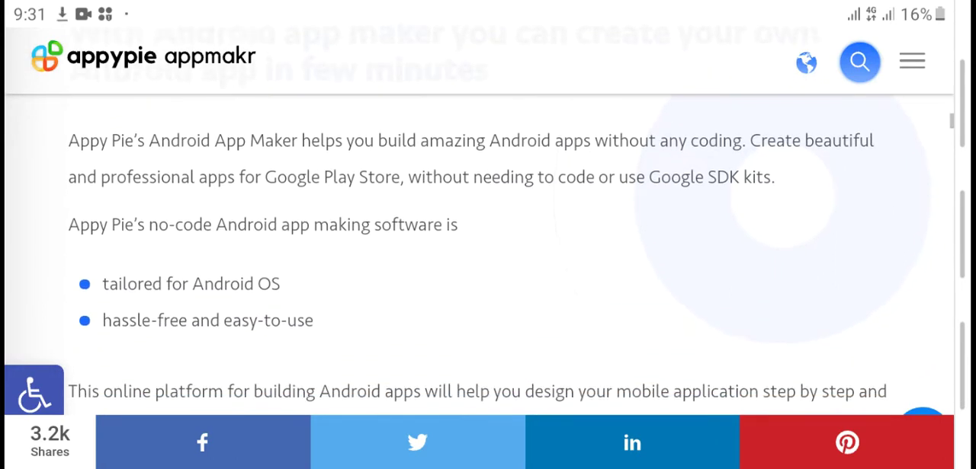
scroll(down, 3)
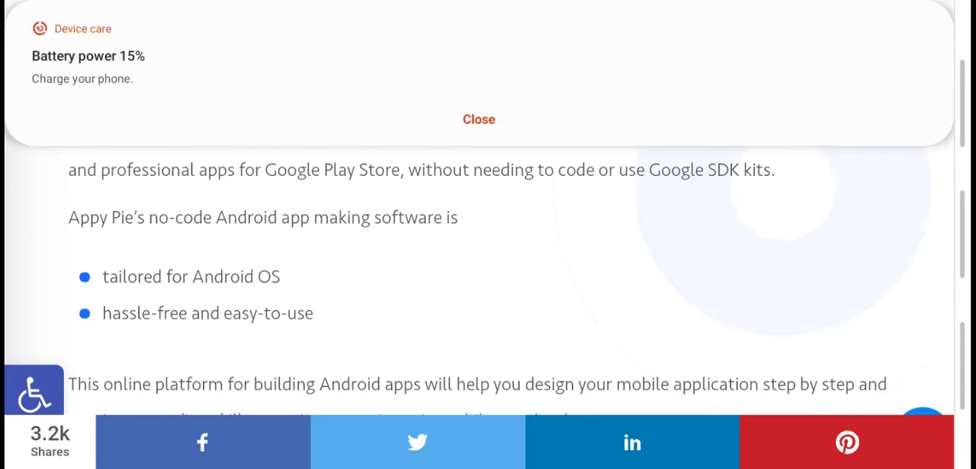
click(478, 119)
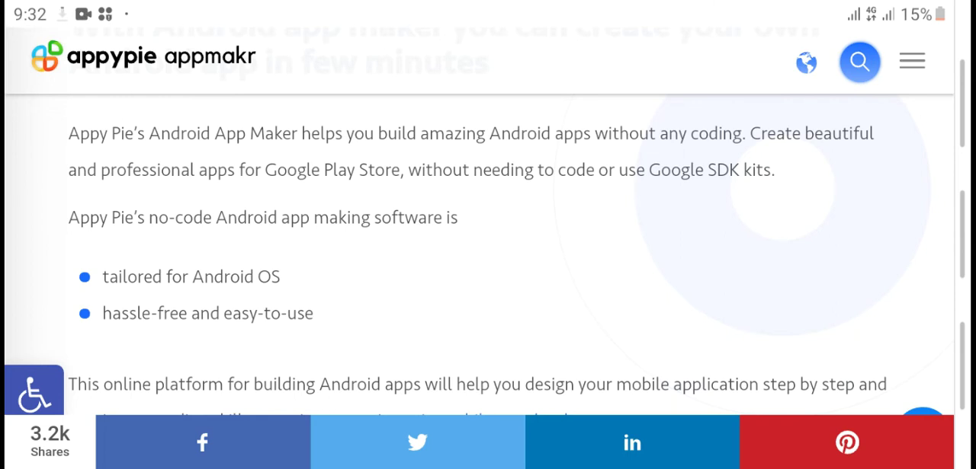
scroll(down, 3)
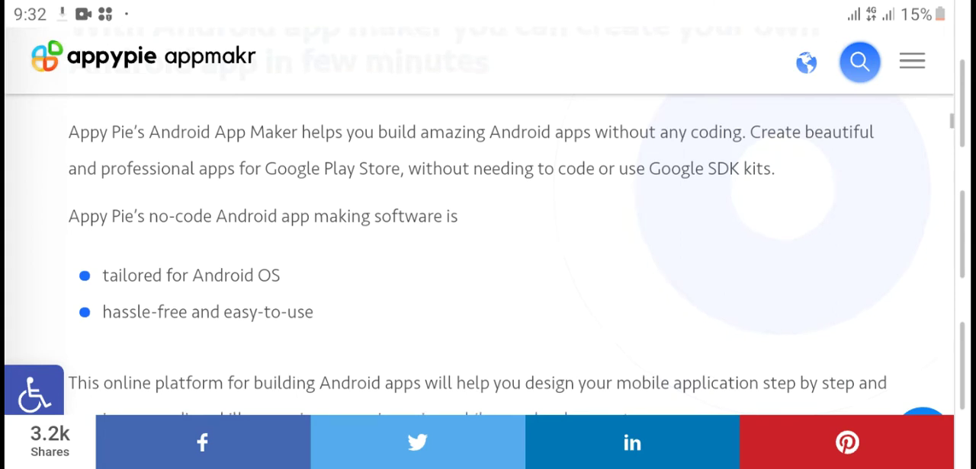
scroll(down, 3)
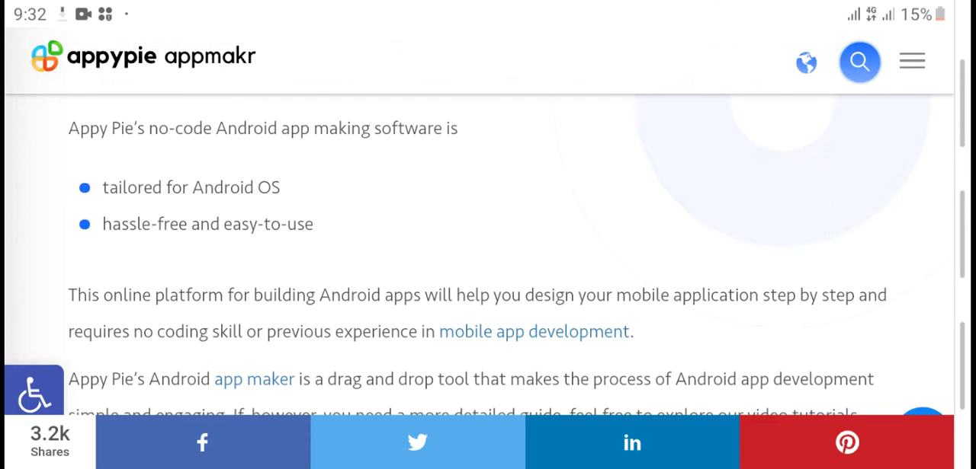
scroll(down, 3)
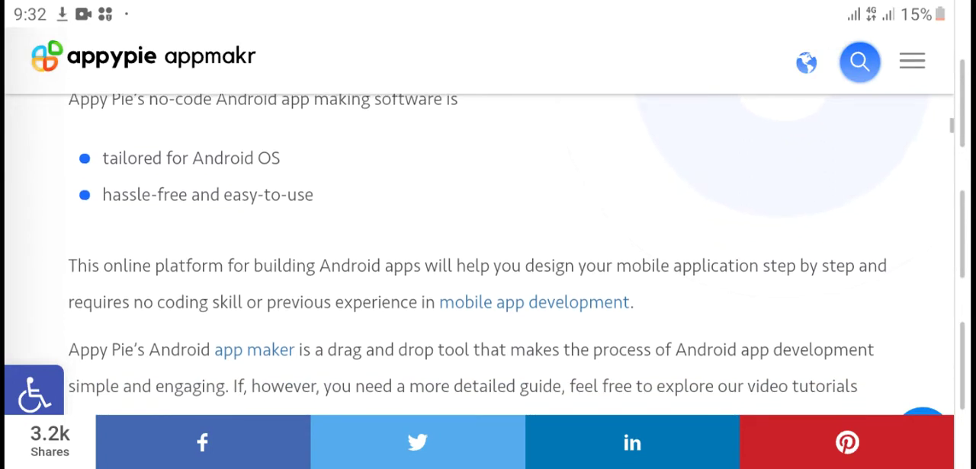
scroll(down, 3)
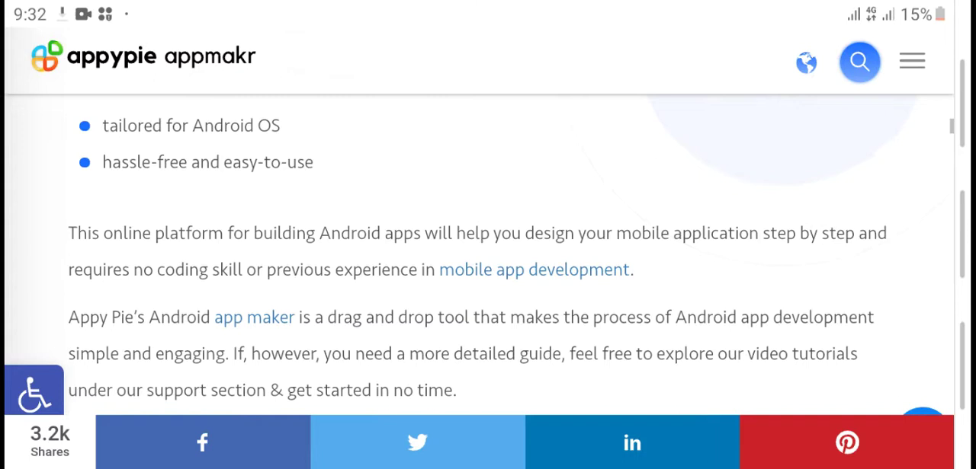
scroll(down, 3)
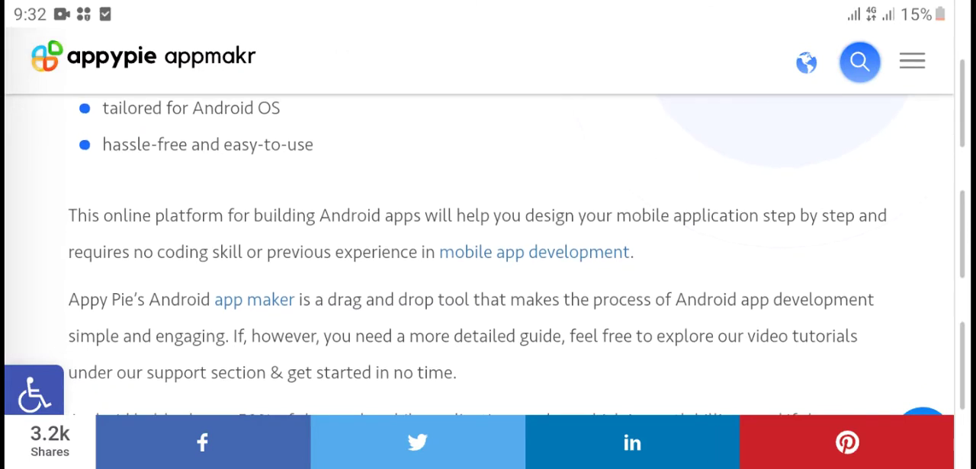
scroll(down, 3)
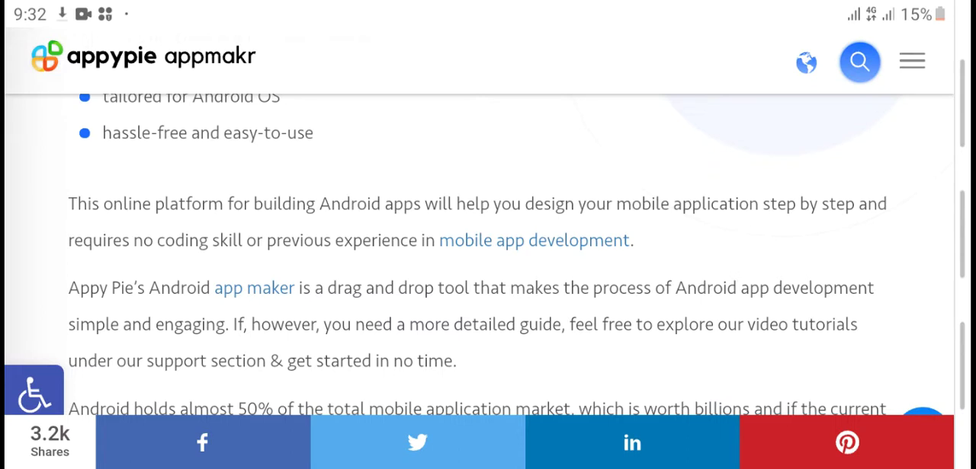
scroll(down, 3)
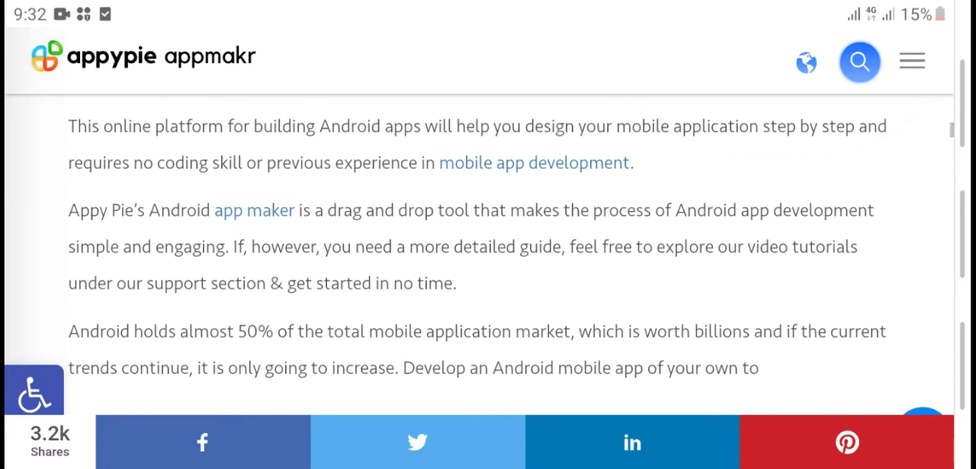
Step: Scroll on until the Android market share and Google Play Store paragraphs appear
scroll(down, 3)
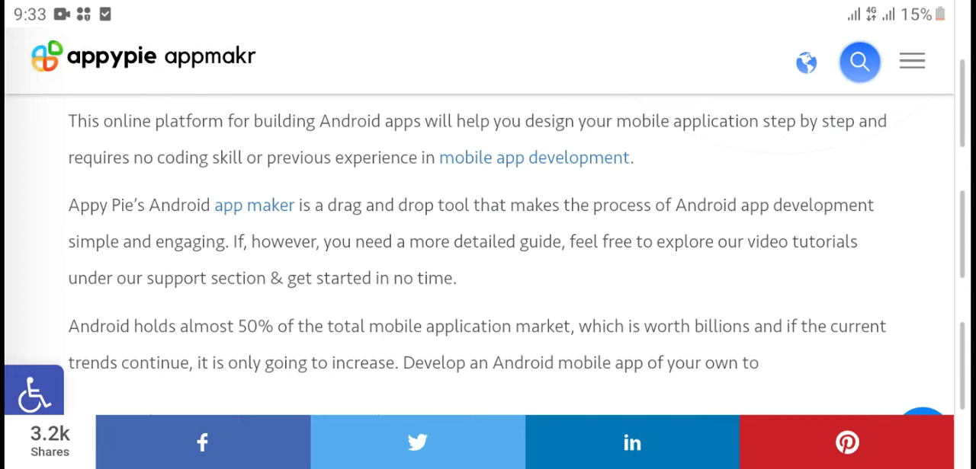
scroll(down, 3)
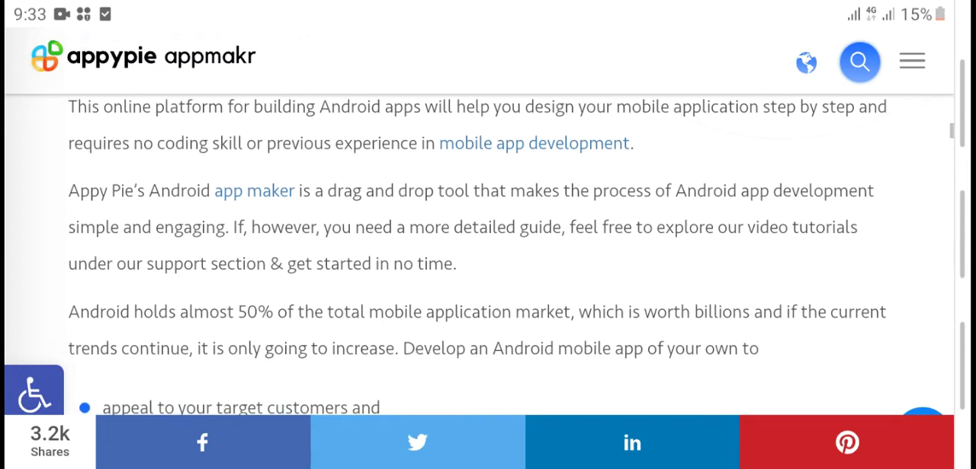
scroll(down, 3)
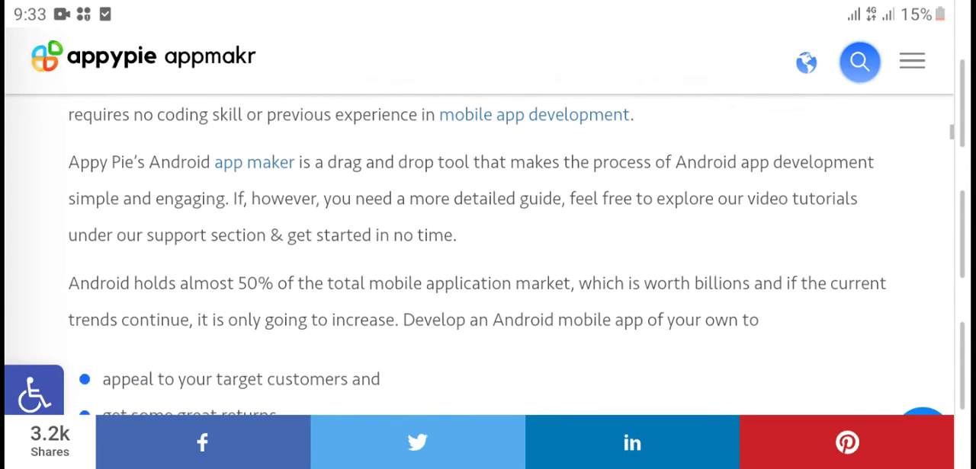
scroll(down, 3)
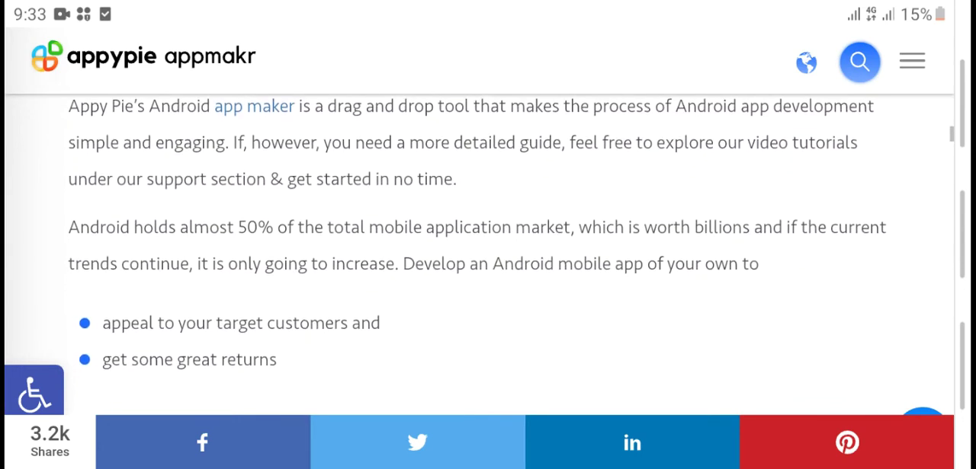
scroll(down, 3)
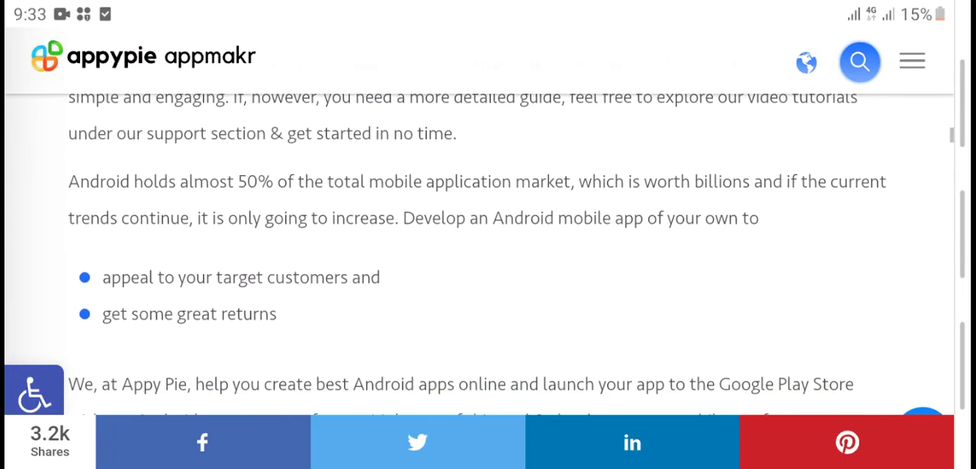
scroll(down, 3)
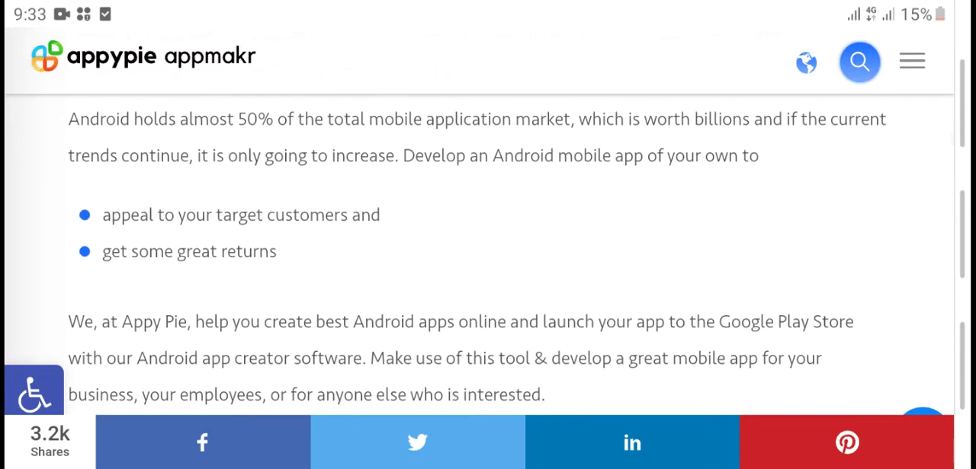
scroll(down, 3)
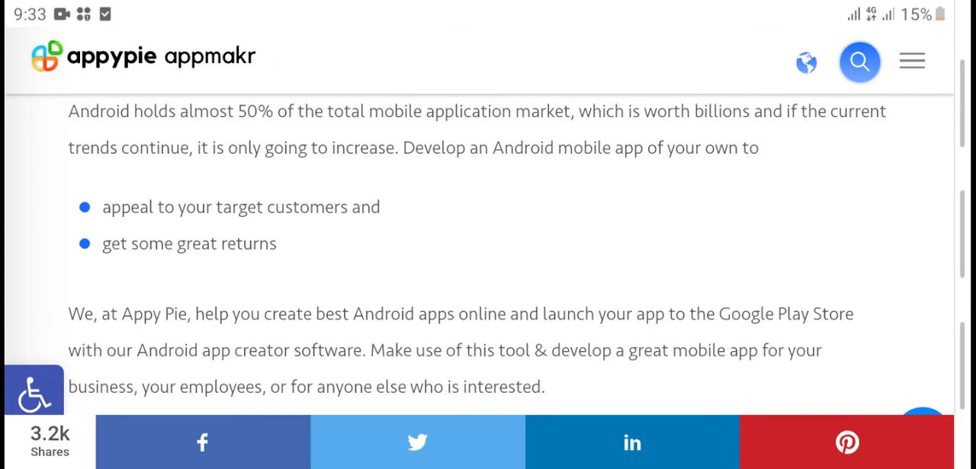
scroll(down, 3)
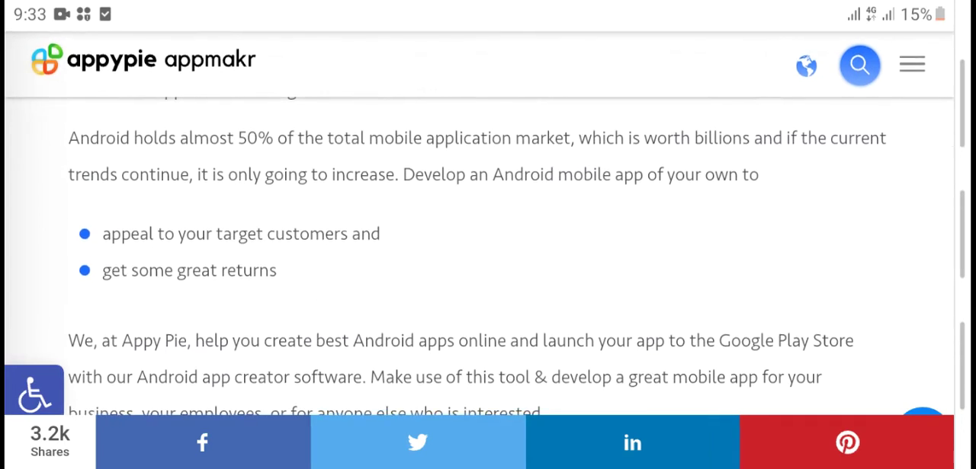
scroll(down, 3)
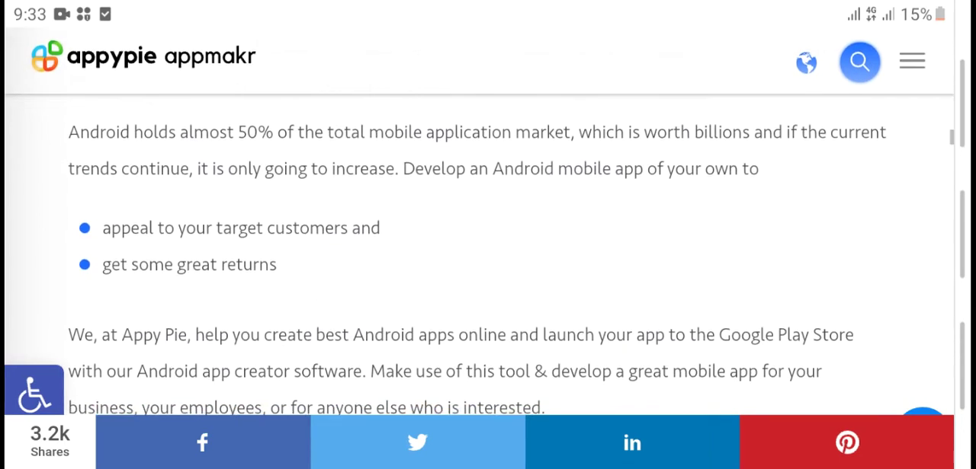
scroll(down, 3)
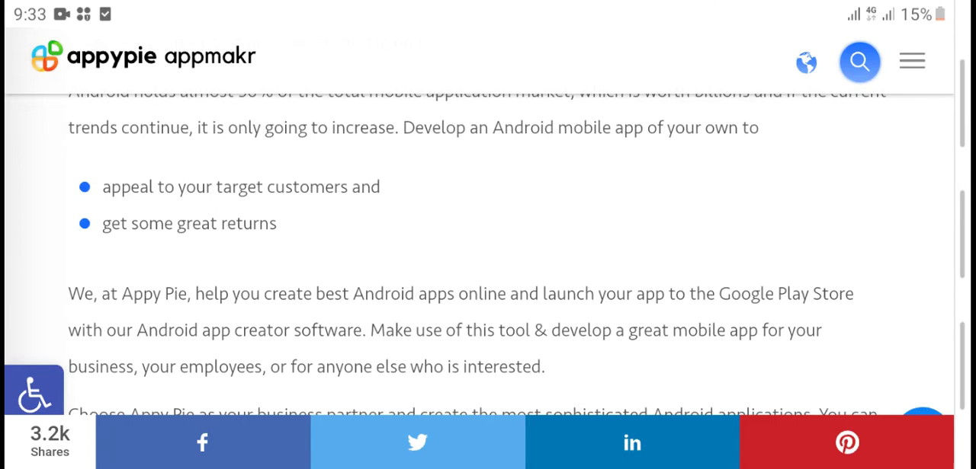
Step: Scroll until the 'Our Android app creator provides you with' bullet list is fully shown
scroll(down, 3)
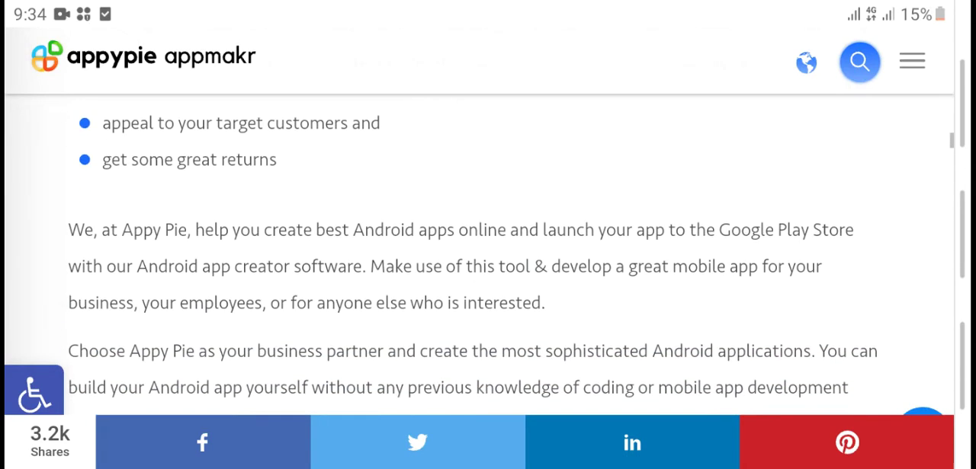
scroll(down, 3)
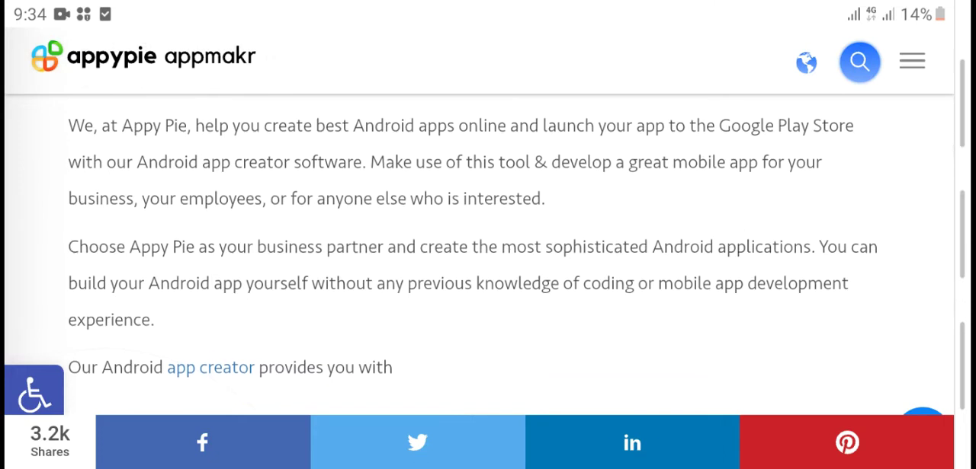
scroll(down, 3)
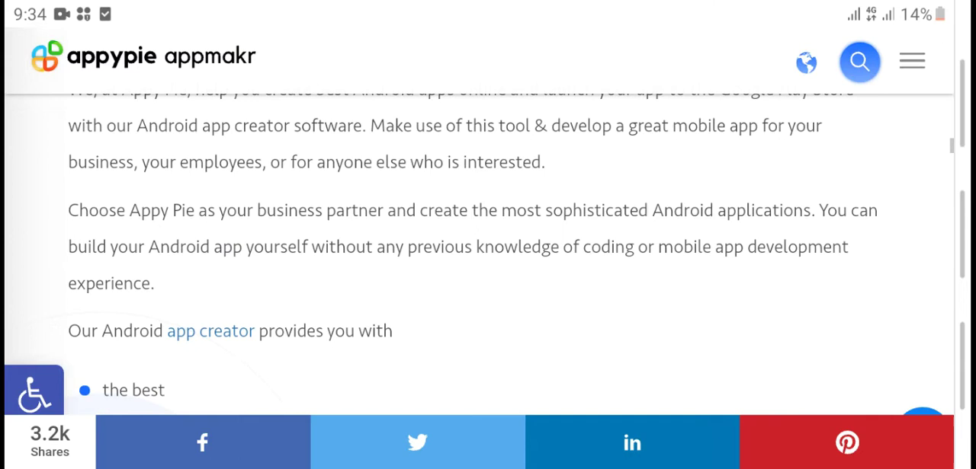
scroll(down, 3)
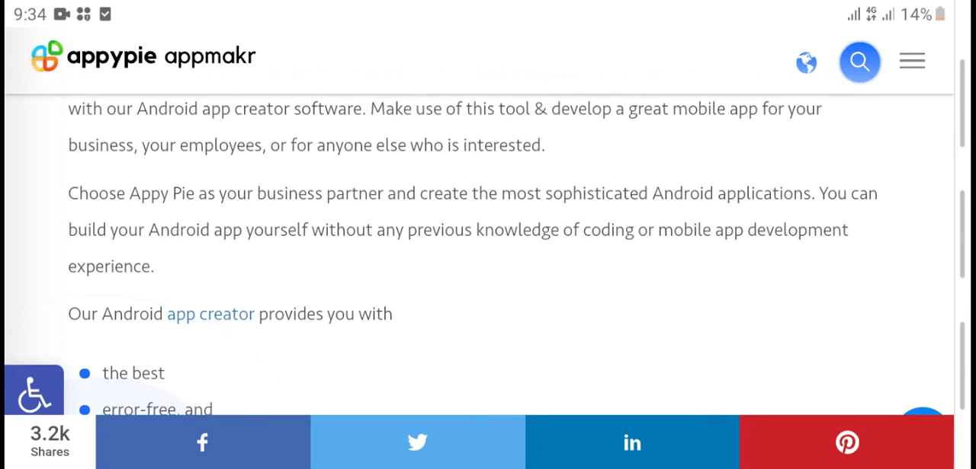
scroll(down, 3)
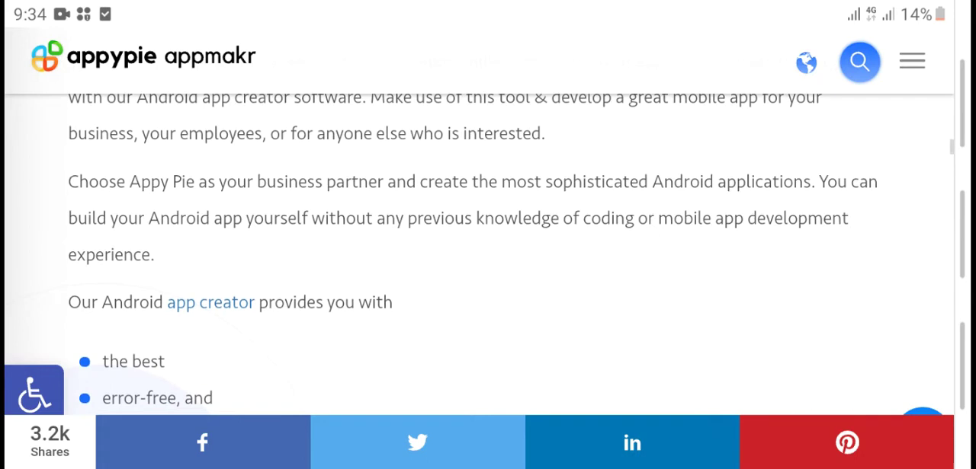
scroll(down, 3)
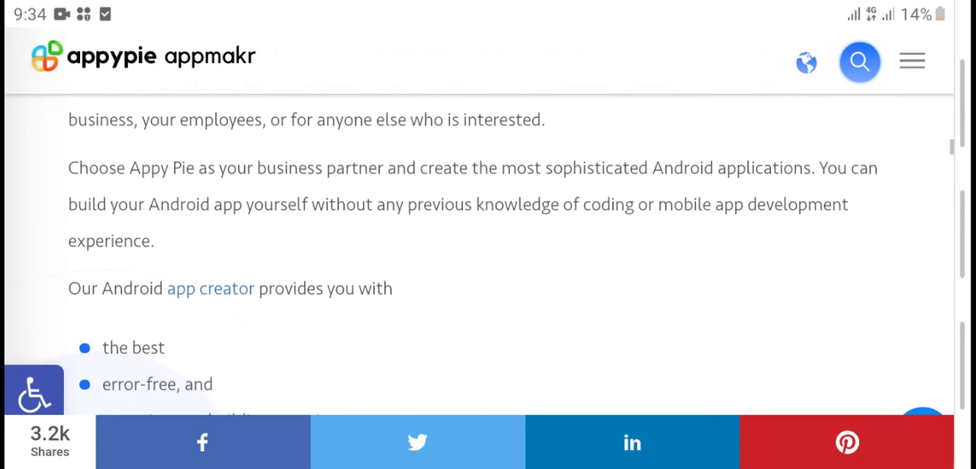
scroll(down, 3)
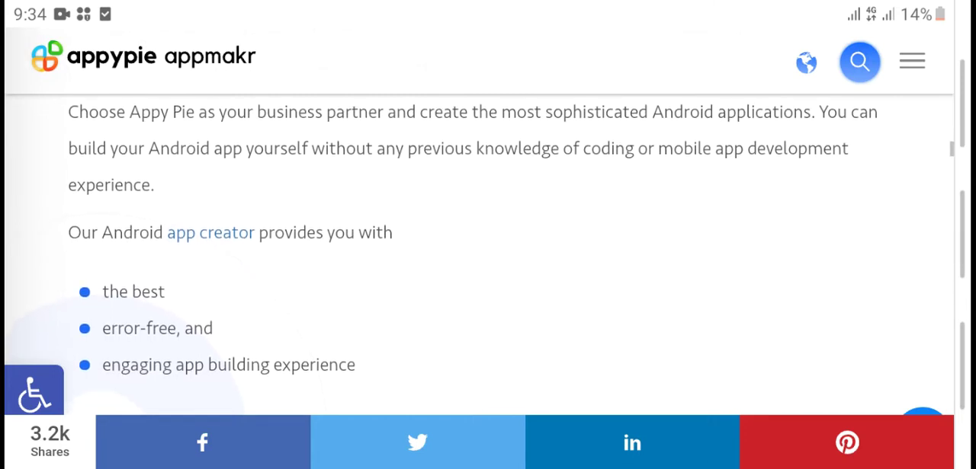
scroll(down, 3)
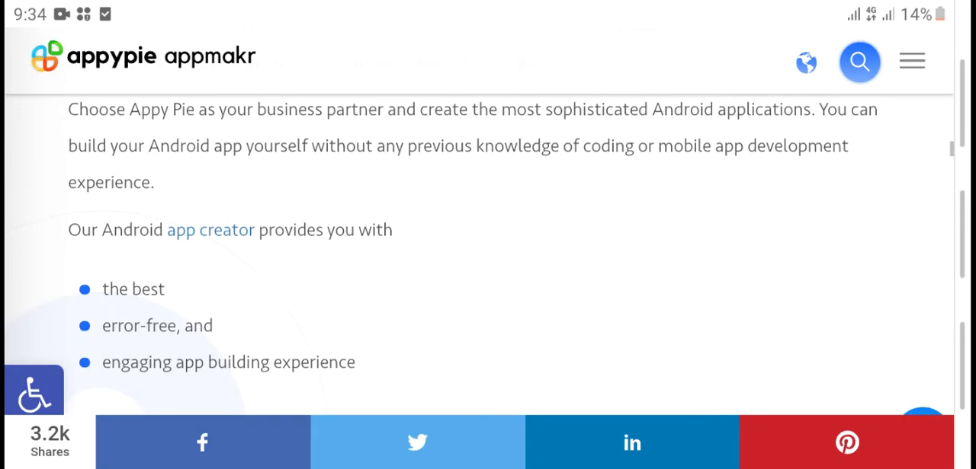
scroll(down, 3)
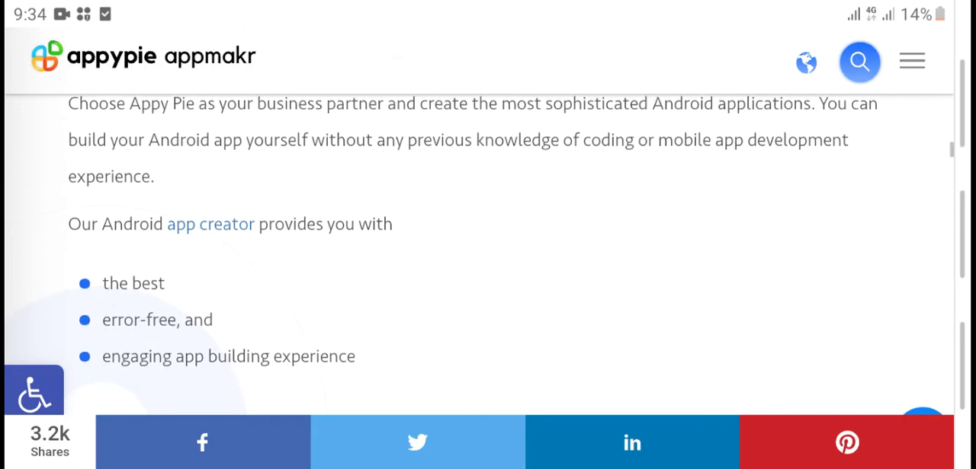
Step: Scroll past the drag-and-drop paragraph to the 'Download the Android App' line
scroll(down, 3)
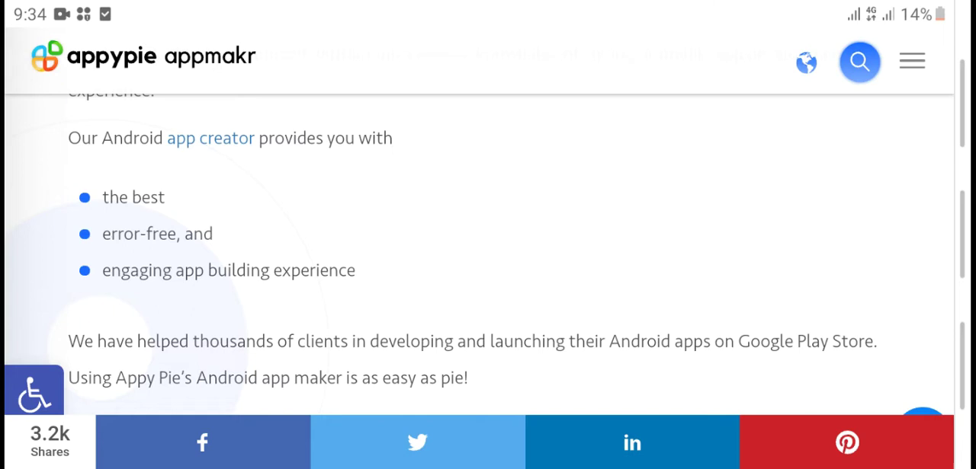
scroll(down, 3)
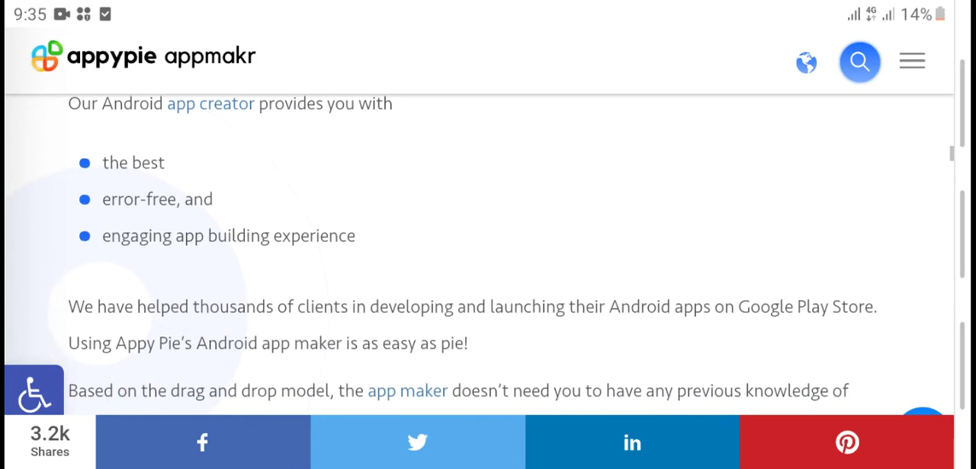
scroll(down, 3)
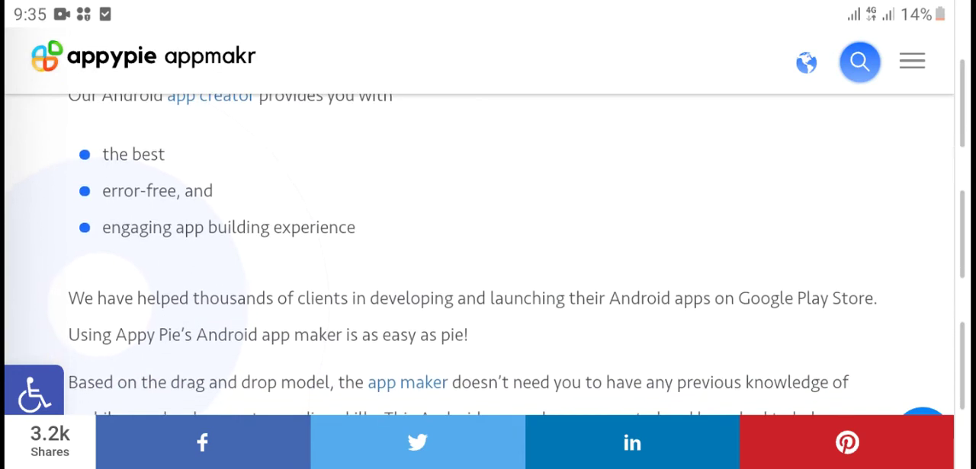
scroll(down, 3)
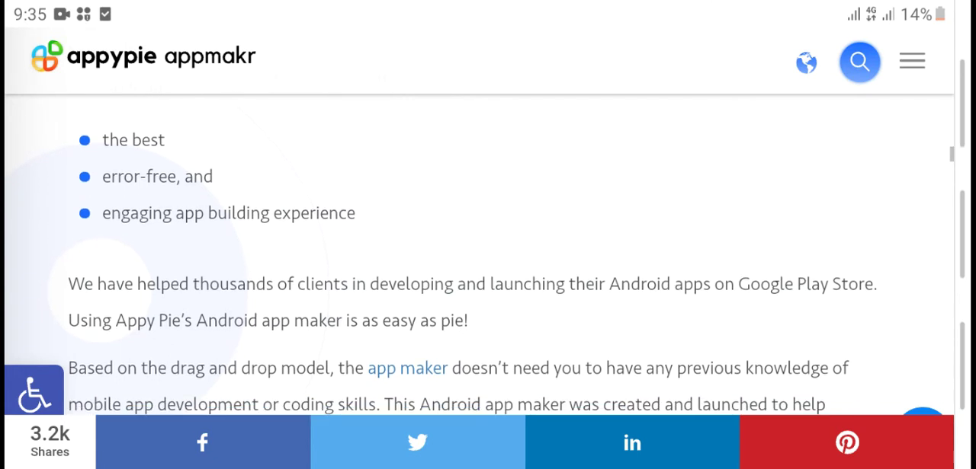
scroll(down, 3)
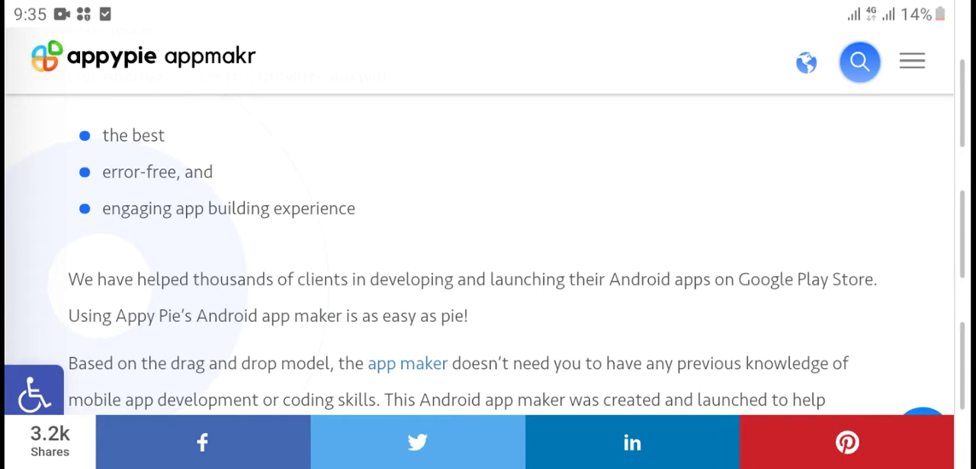
scroll(down, 3)
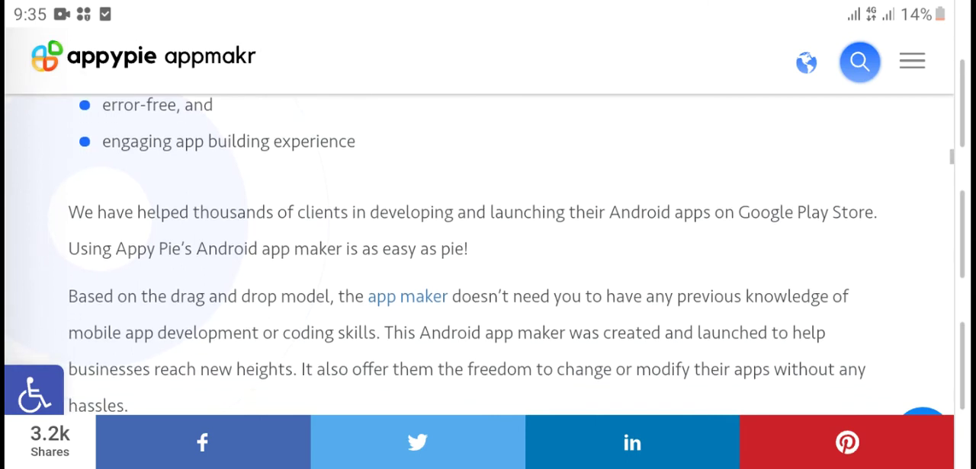
scroll(down, 3)
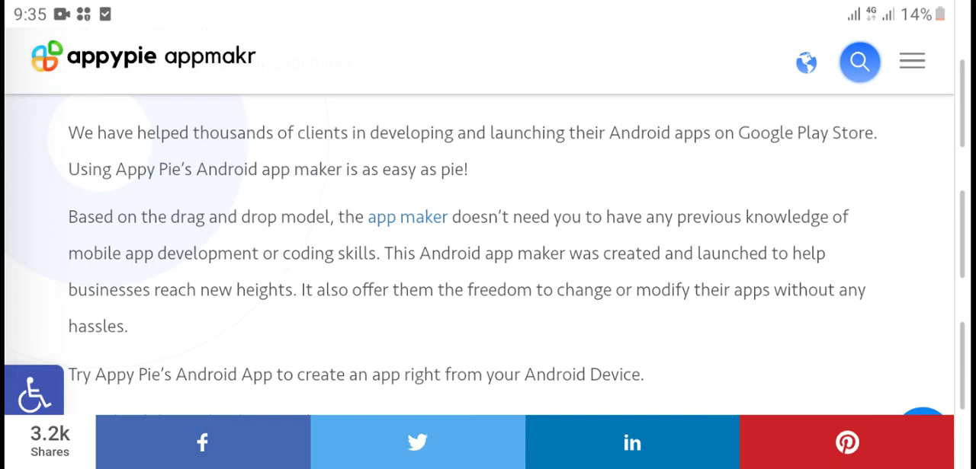
scroll(down, 3)
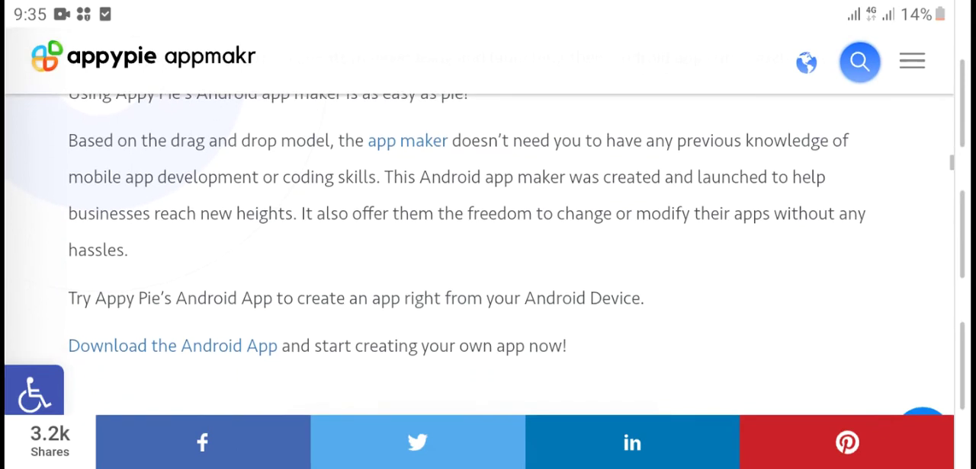
Step: Scroll until the blue 'Try DIY Android App Builder Now' button sits above the share bar
scroll(down, 3)
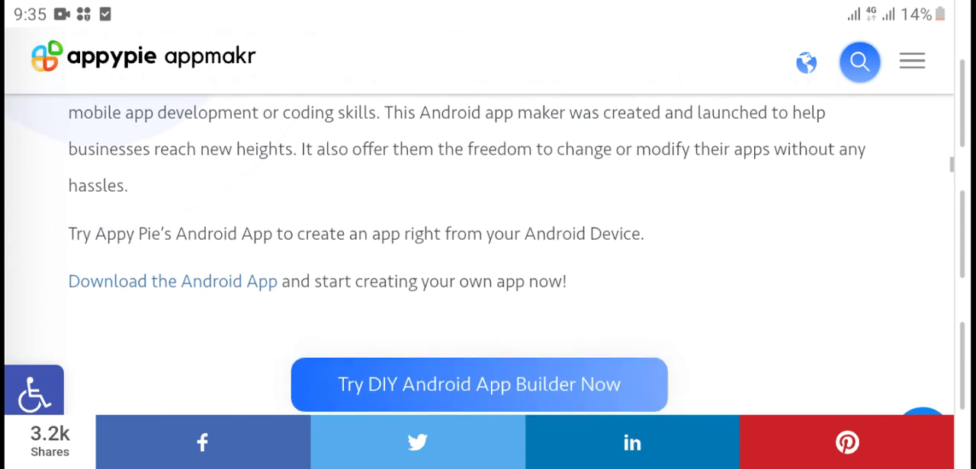
scroll(down, 3)
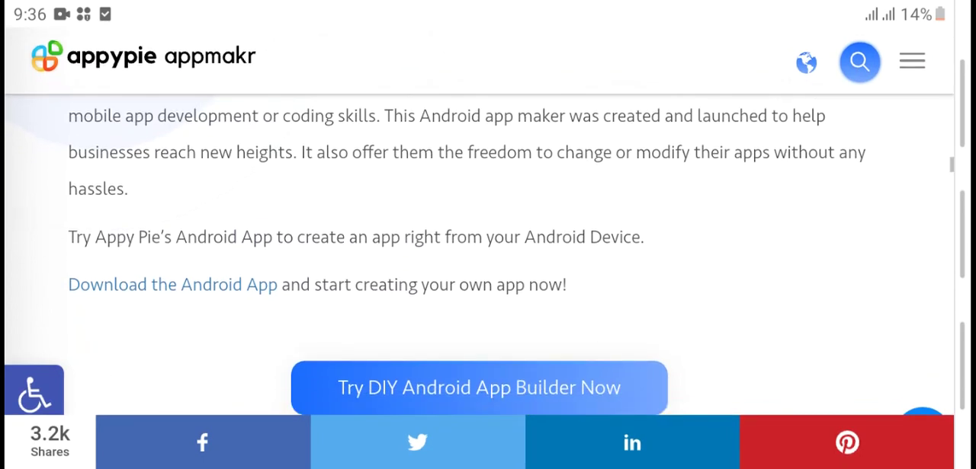
scroll(down, 3)
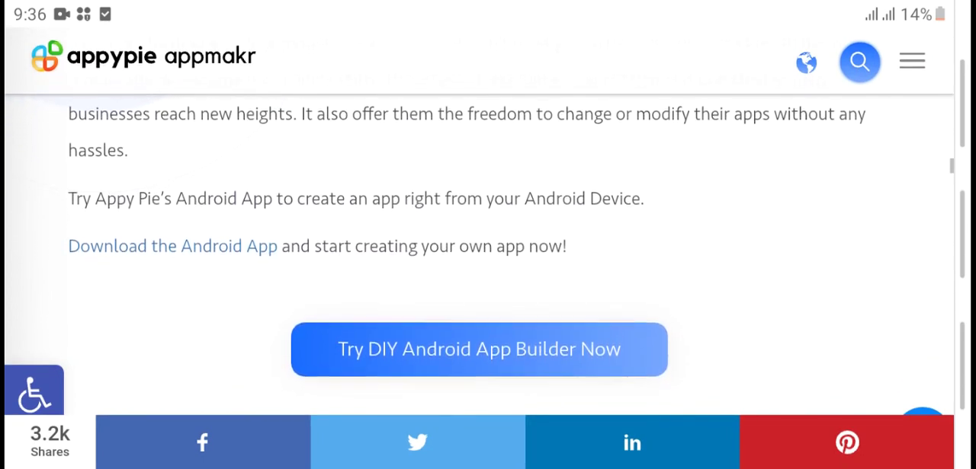
scroll(down, 3)
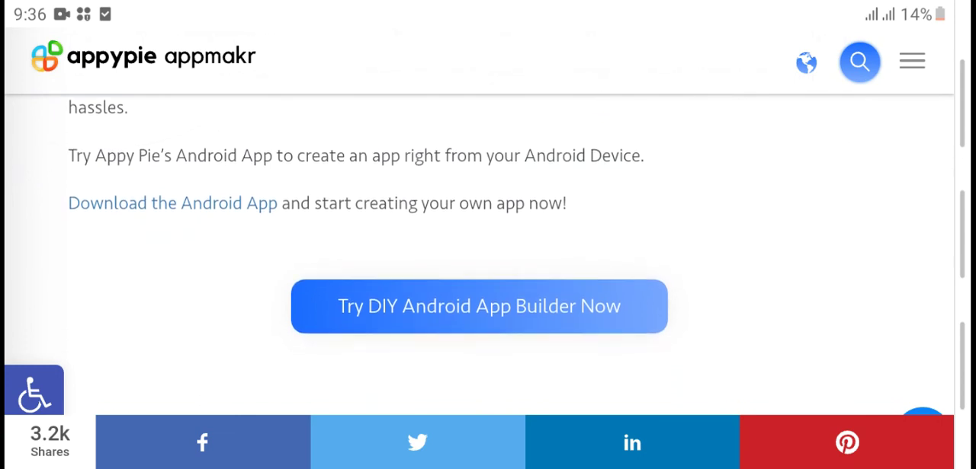